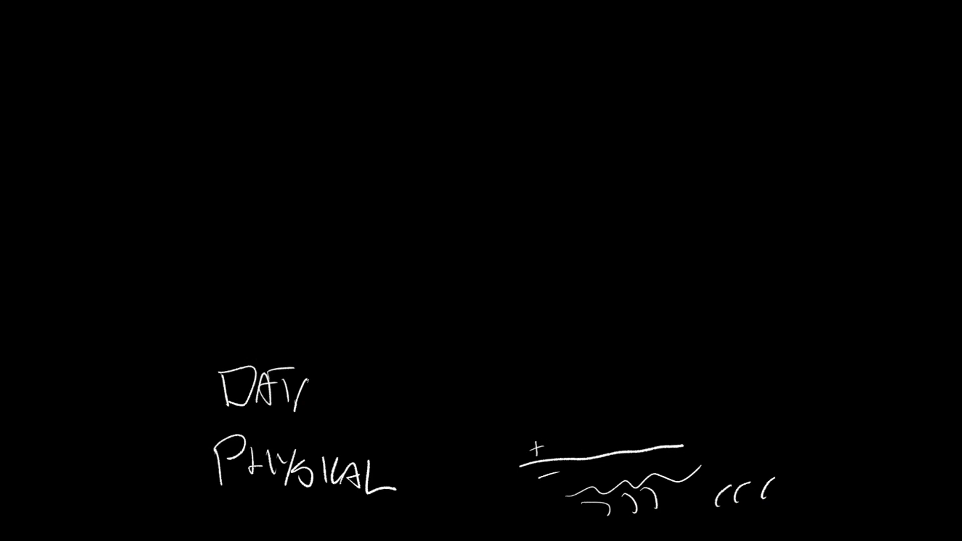
Handwrite 'LINK' to finish DATALINK above PHYSICAL and add a pen stroke.
text(LINK)
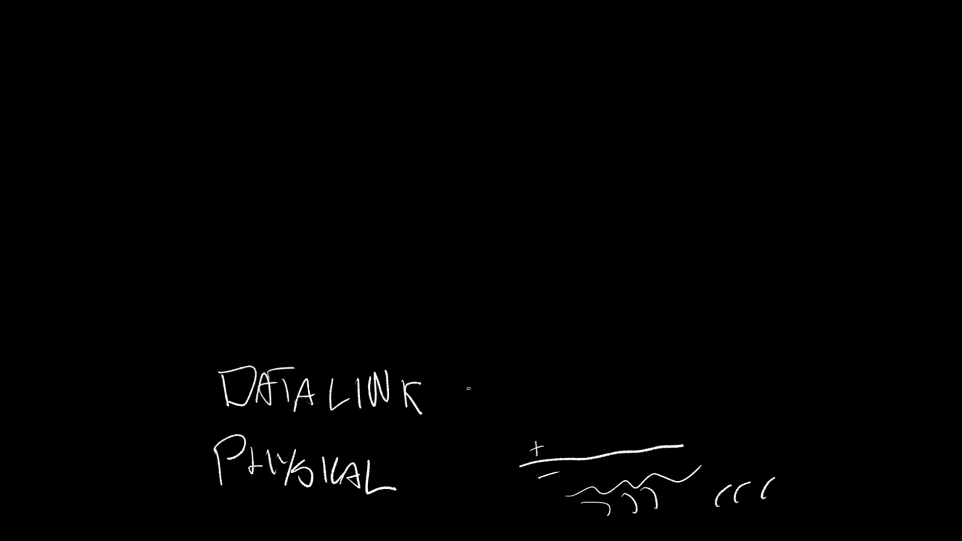
drag(468, 405, 479, 356)
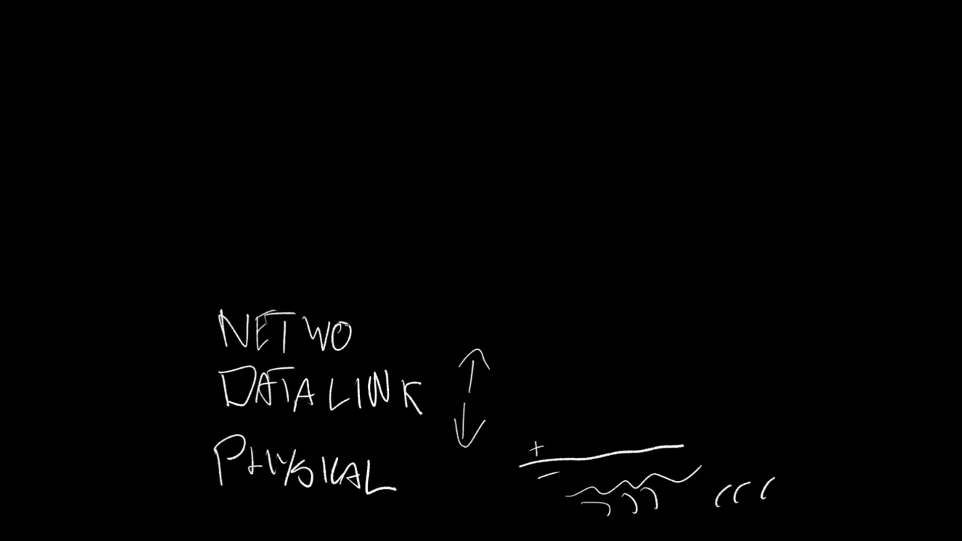
Handwrite 'RK' to complete NETWORK above DATALINK.
text(RK)
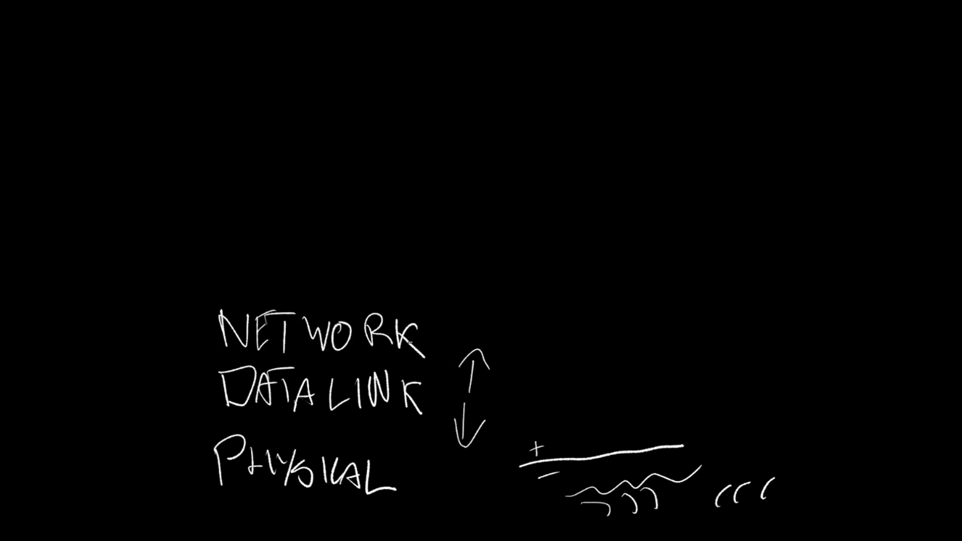